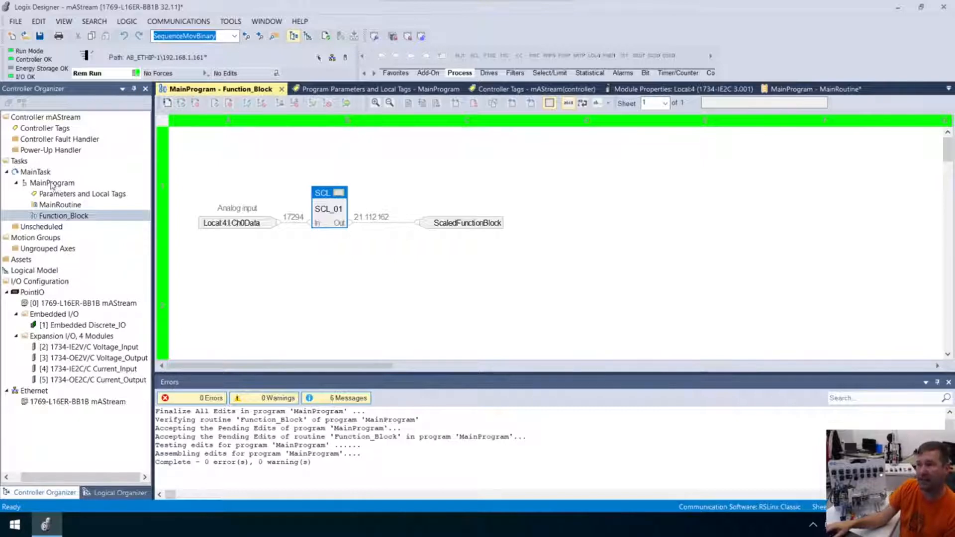
Bring up the MainRoutine ladder showing the CPT computing ScaledLadder.
{"action": "right_click", "coordinate": [51, 182]}
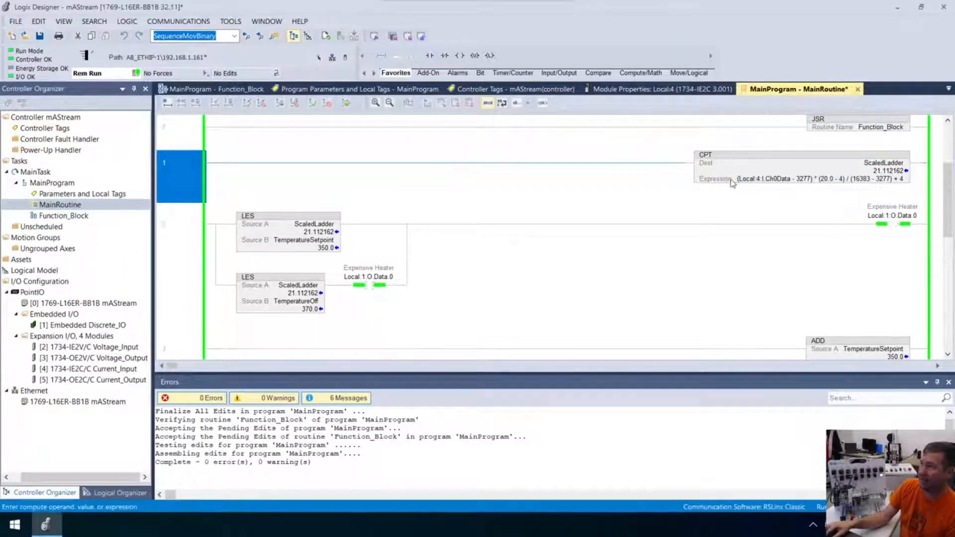
{"action": "mouse_move", "coordinate": [890, 179]}
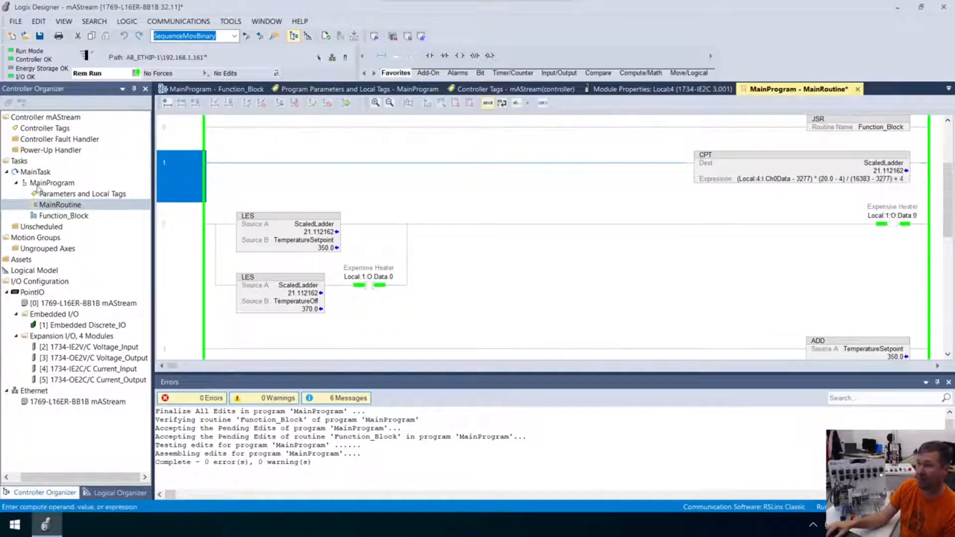
Create a Structured Text routine named StructuredText under MainProgram.
{"action": "right_click", "coordinate": [52, 182]}
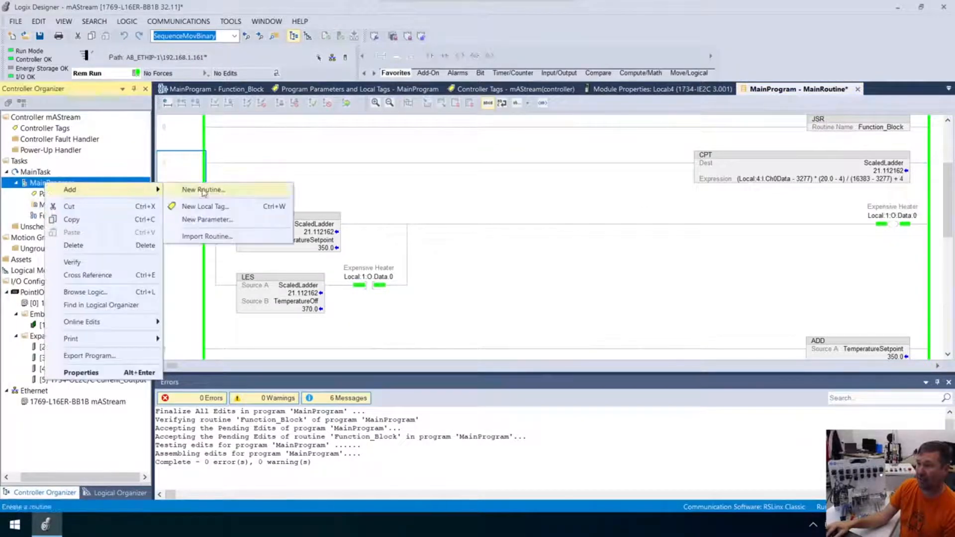
{"action": "left_click", "coordinate": [203, 190]}
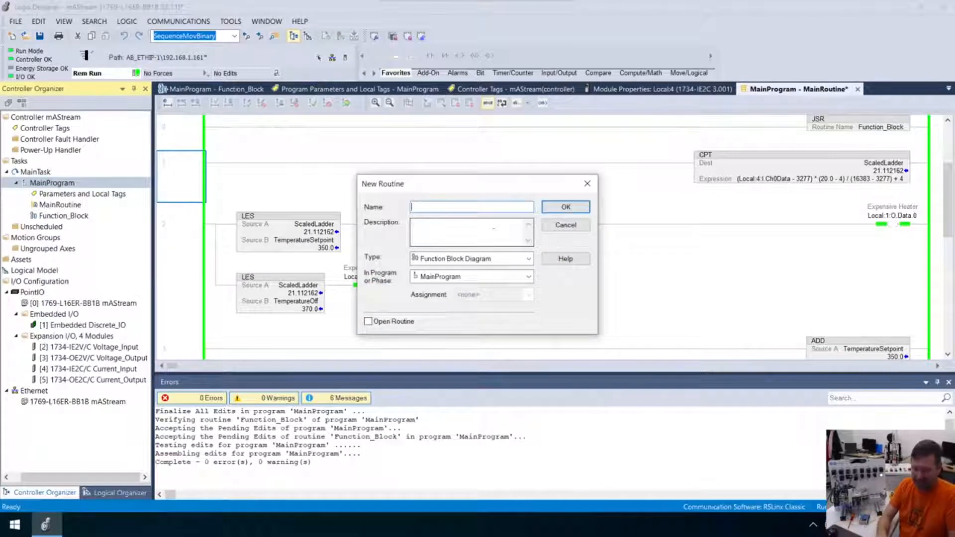
{"action": "type", "text": "StructuredText"}
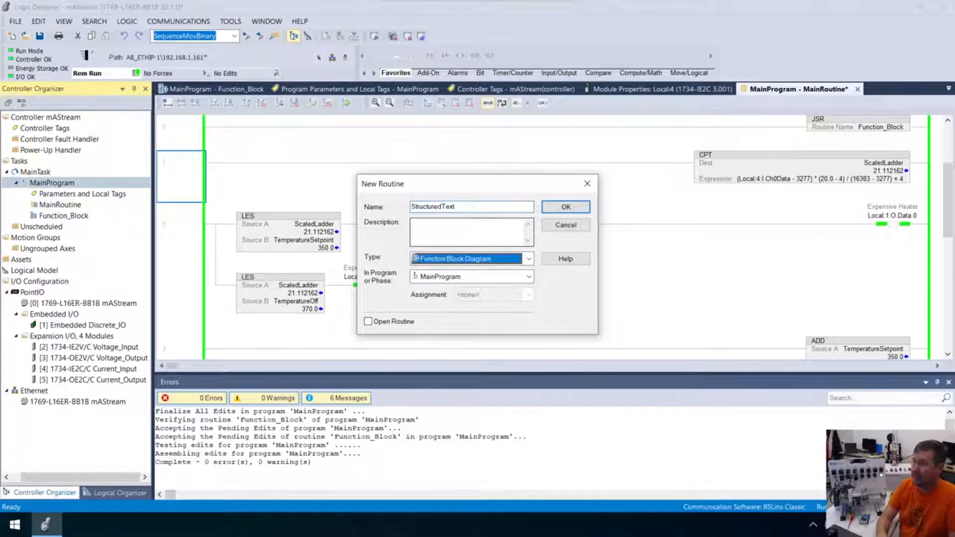
{"action": "left_click", "coordinate": [469, 258]}
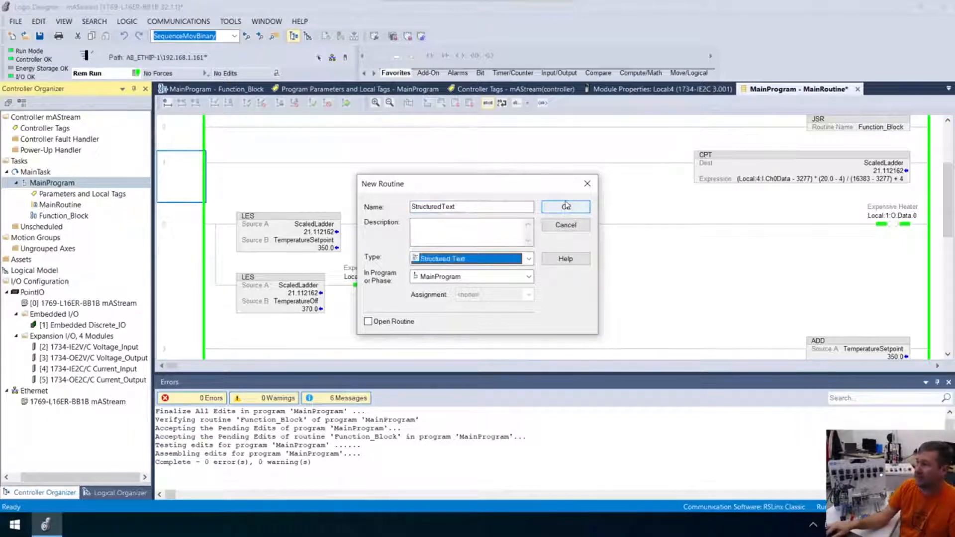
{"action": "left_click", "coordinate": [565, 206]}
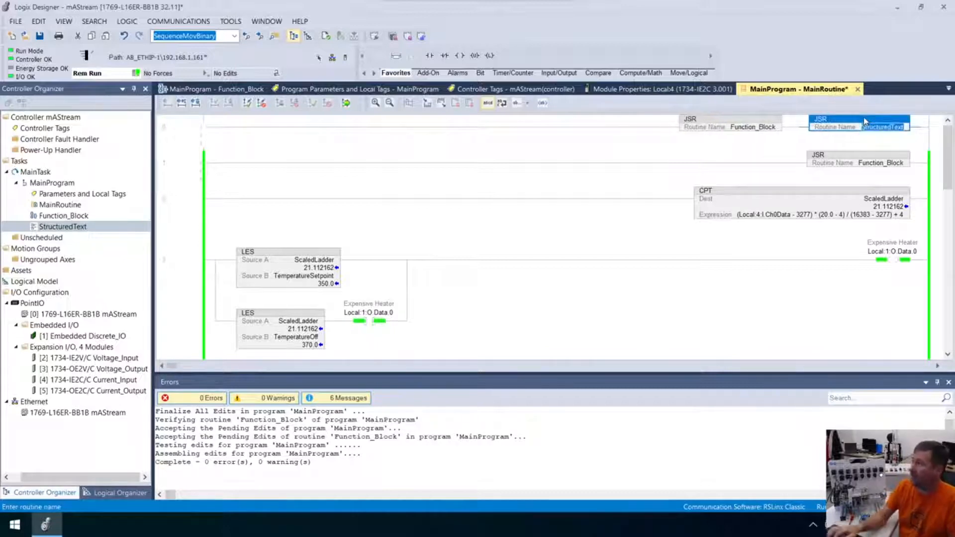
Accept the main routine edits with zero errors and open the StructuredText routine.
{"action": "left_click", "coordinate": [183, 210]}
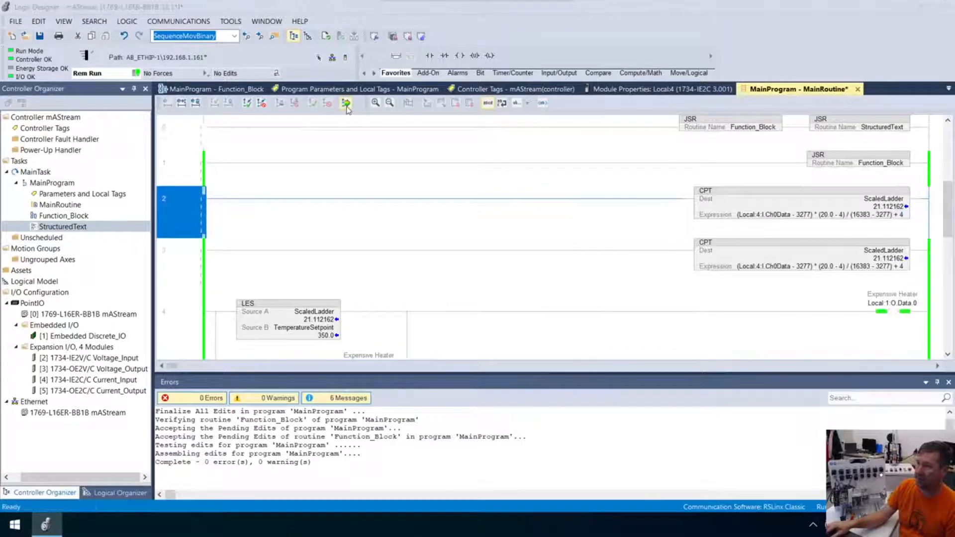
{"action": "left_click", "coordinate": [345, 103]}
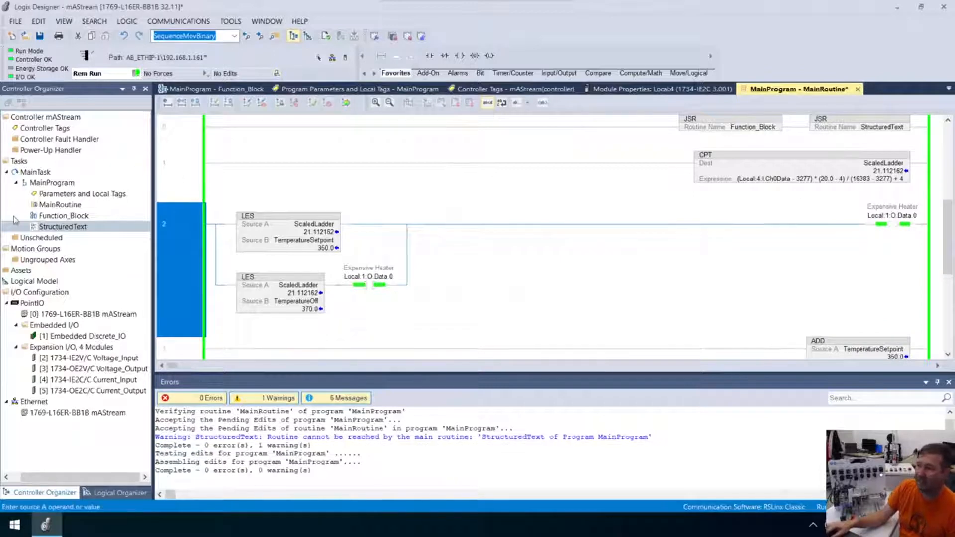
{"action": "double_click", "coordinate": [63, 226]}
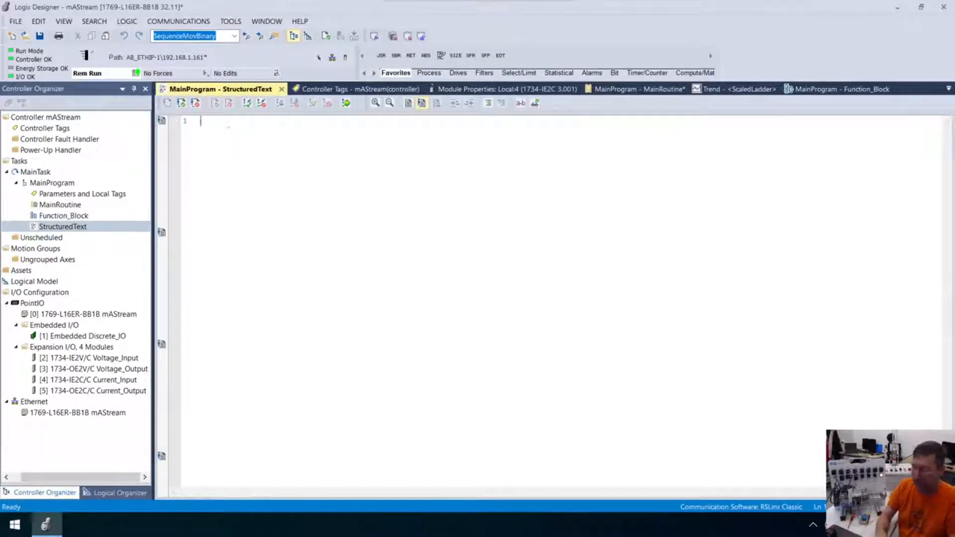
Write 'ScaledStructuredText :=' on line 1 of the routine.
{"action": "type", "text": "Scale"}
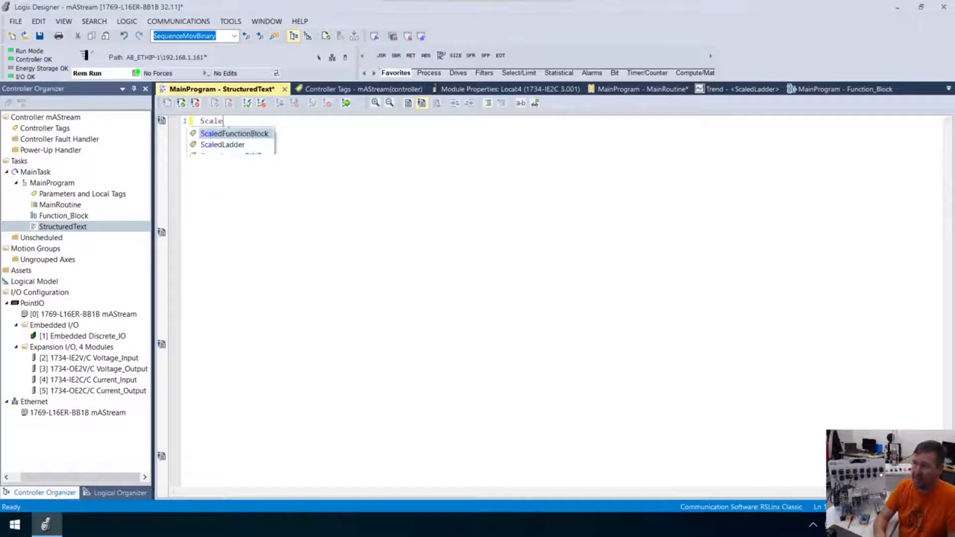
{"action": "type", "text": "d"}
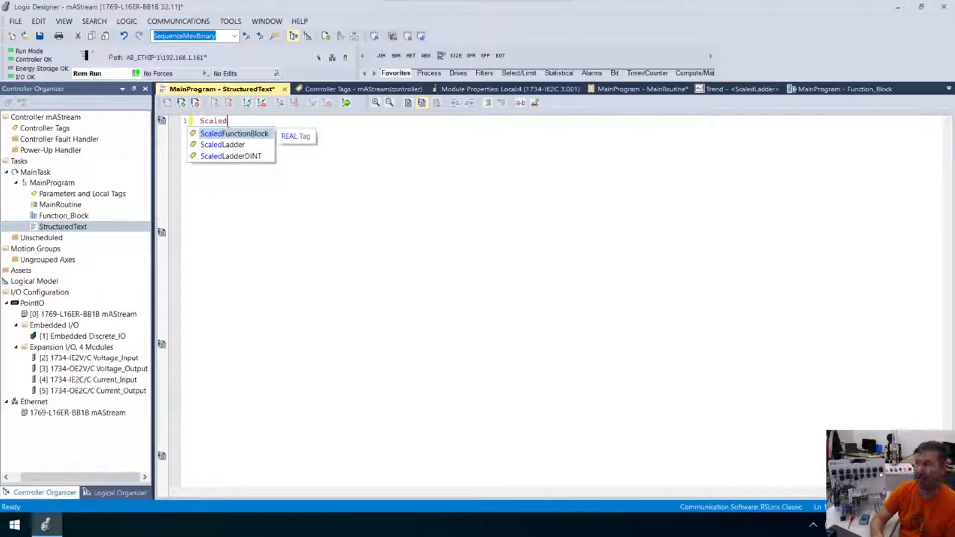
{"action": "type", "text": "Struc"}
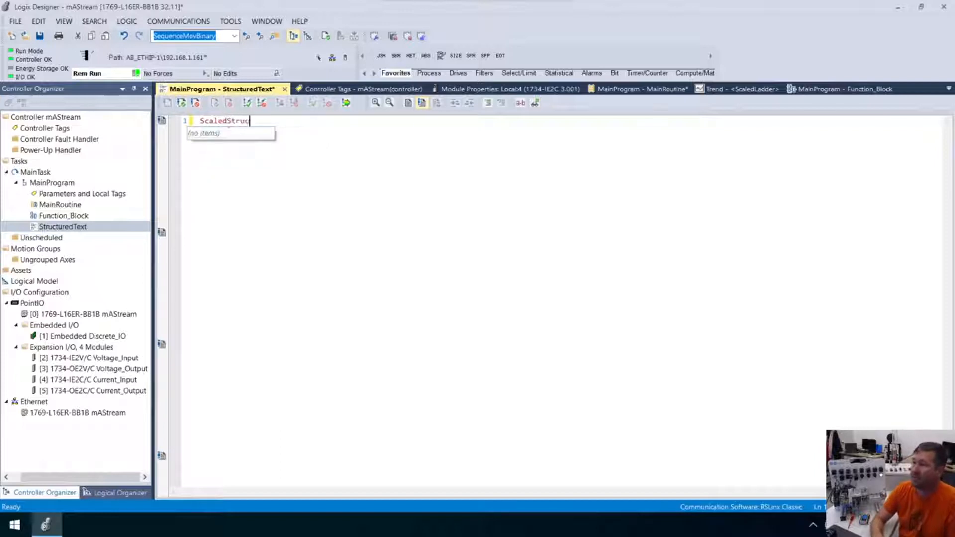
{"action": "type", "text": "ed"}
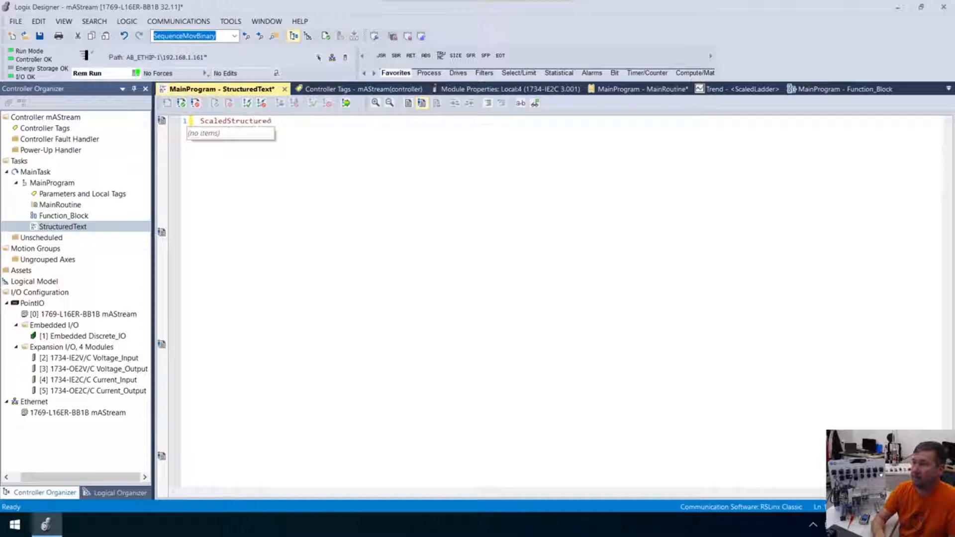
{"action": "type", "text": "Text"}
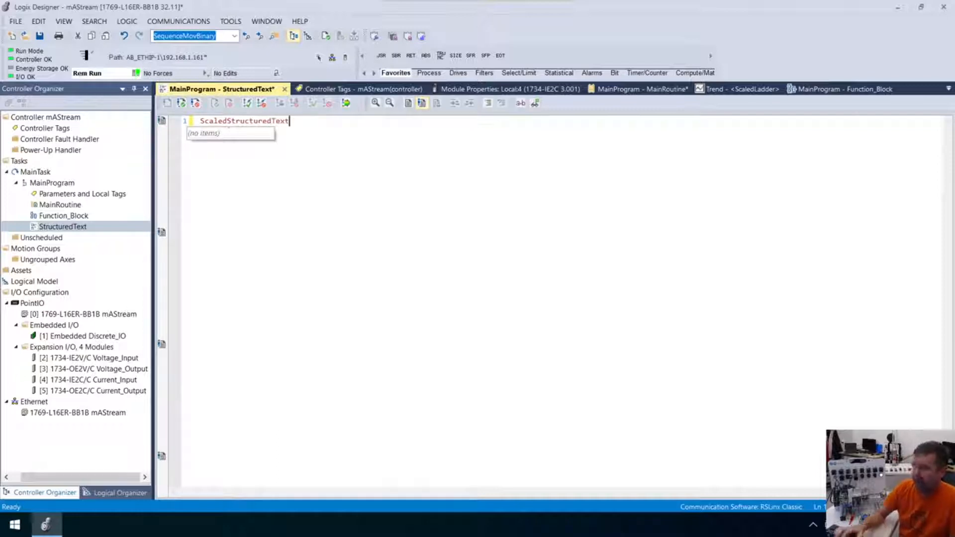
{"action": "type", "text": ":"}
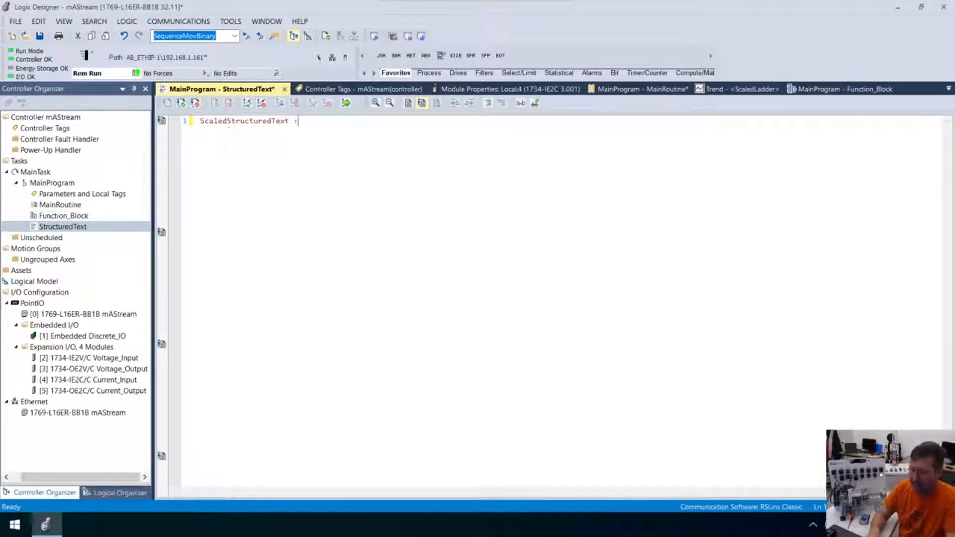
{"action": "type", "text": "="}
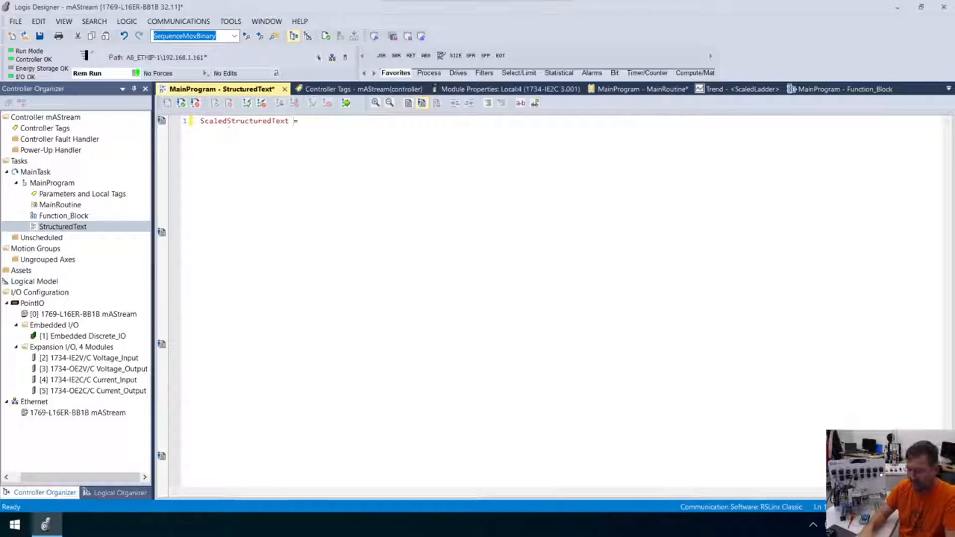
{"action": "type", "text": ":="}
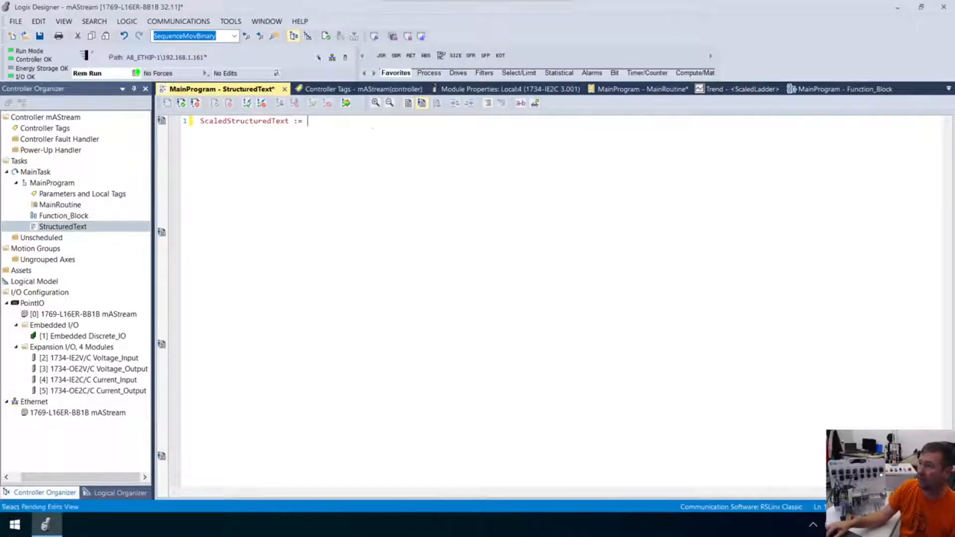
Paste the copied CPT scaling expression after := and end the line with a semicolon.
{"action": "right_click", "coordinate": [317, 125]}
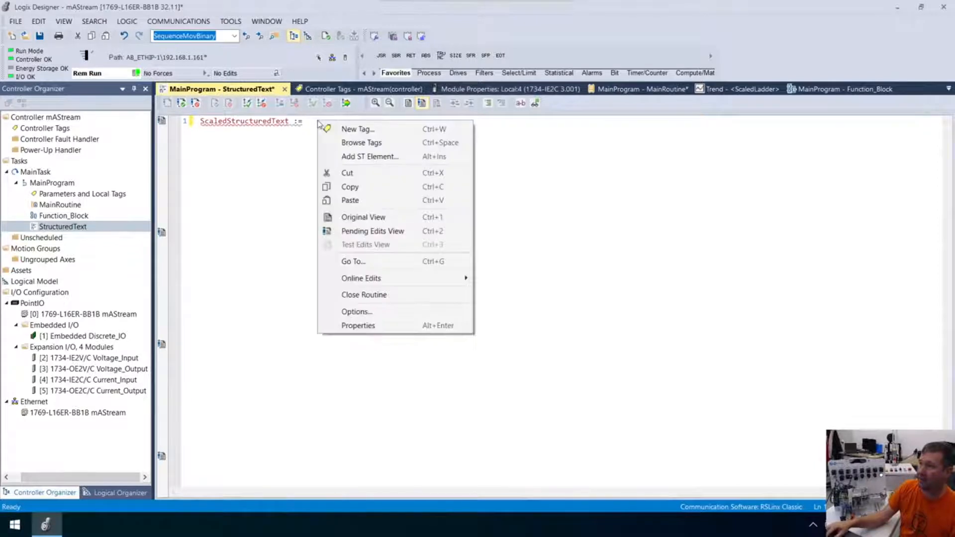
{"action": "mouse_move", "coordinate": [363, 217]}
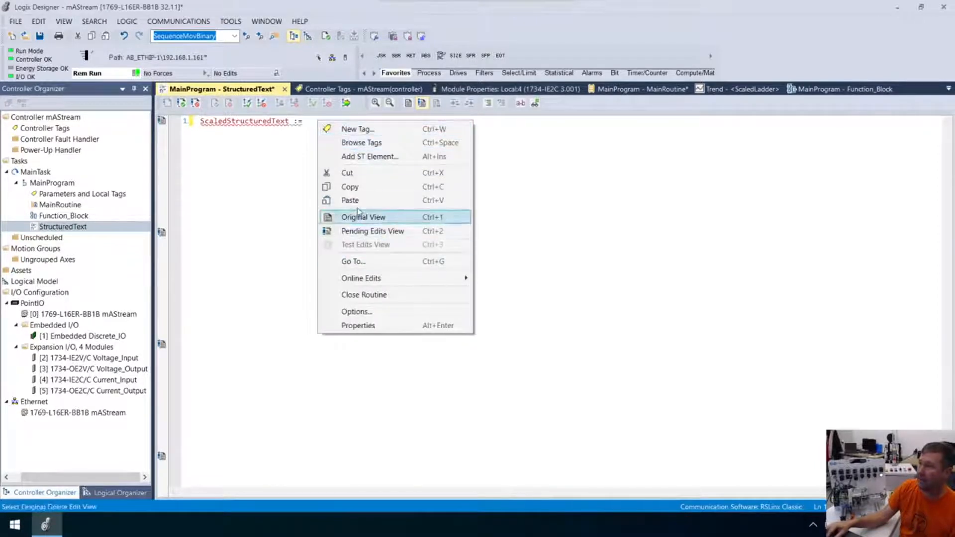
{"action": "left_click", "coordinate": [363, 217]}
{"action": "type", "text": " (Local:4:I.Ch0Data - 3277) * (20.0 - 4) / (16383 - 3277) + 4"}
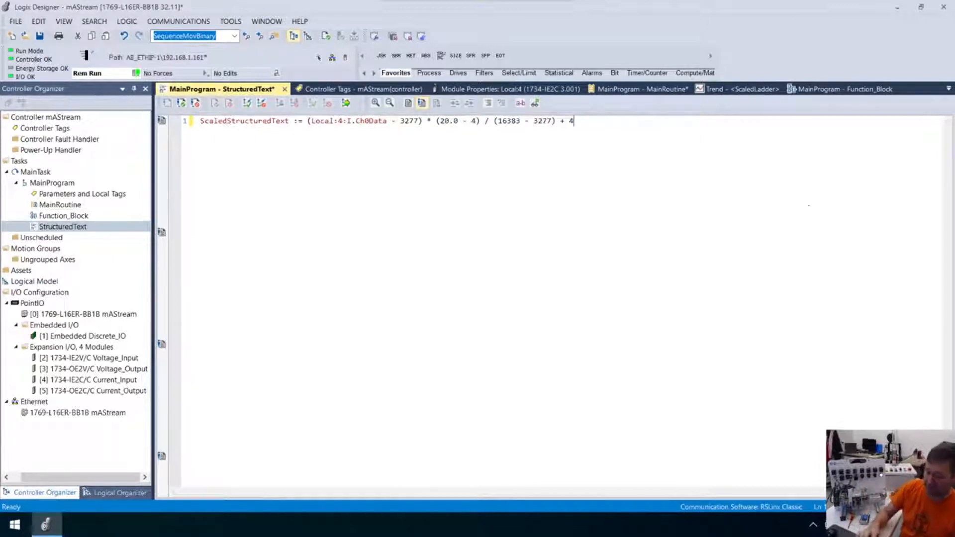
{"action": "type", "text": ";"}
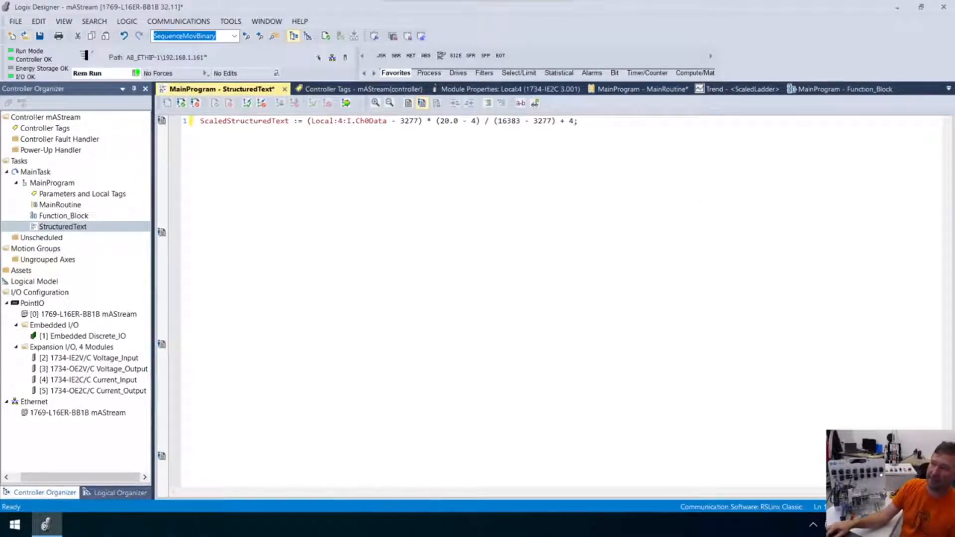
{"action": "right_click", "coordinate": [244, 120]}
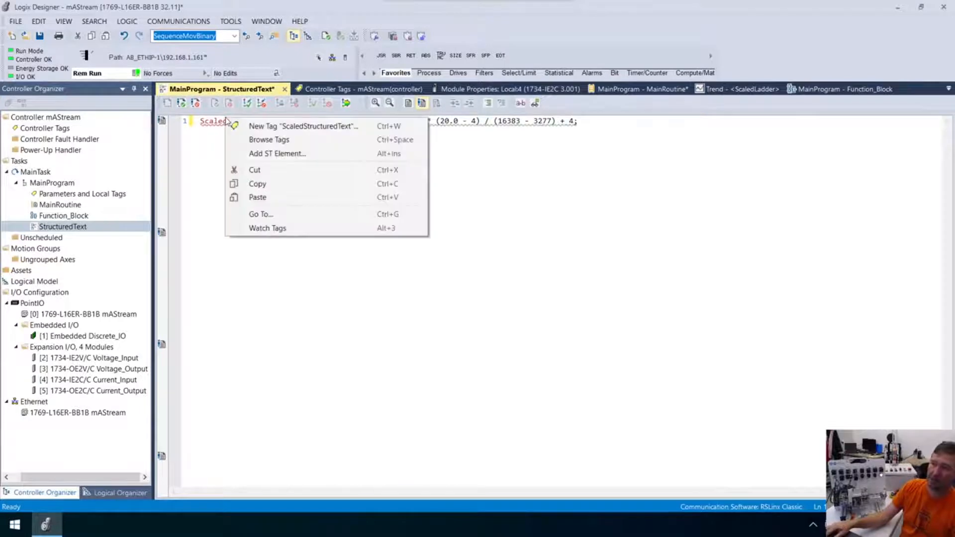
{"action": "mouse_move", "coordinate": [284, 126]}
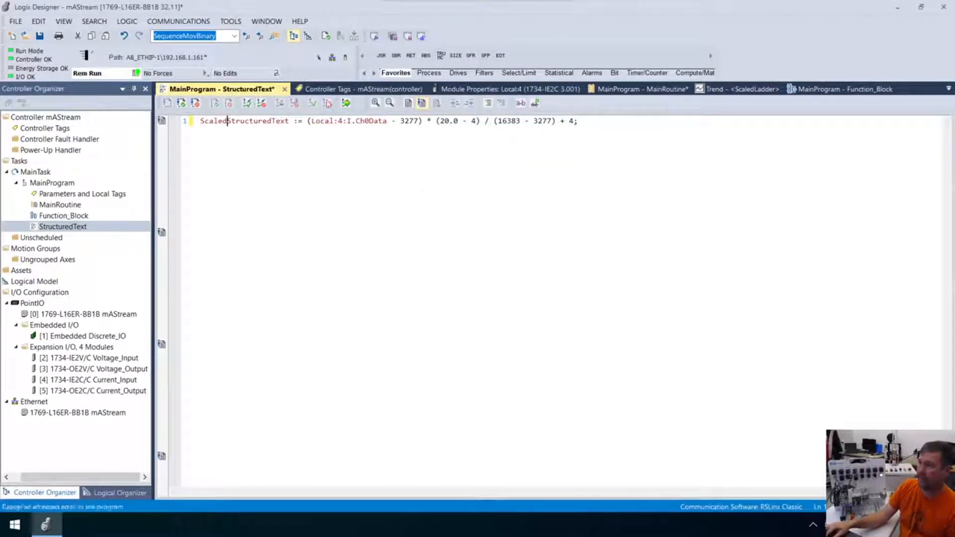
Define ScaledStructuredText as a tag and finalize all program edits.
{"action": "left_click", "coordinate": [345, 102]}
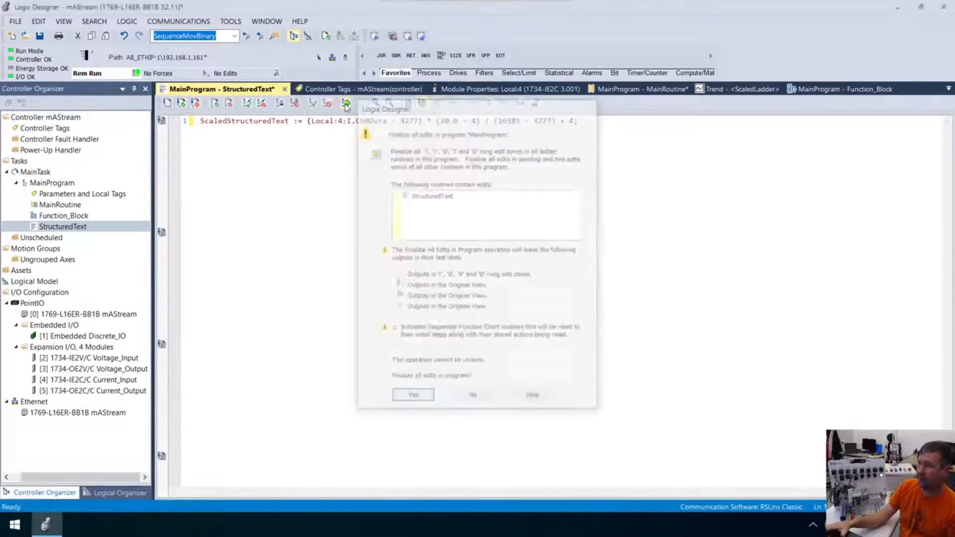
Confirm finalizing MainProgram edits and open Controller Tags showing ScaledStructuredText at 21.112162.
{"action": "left_click", "coordinate": [413, 394]}
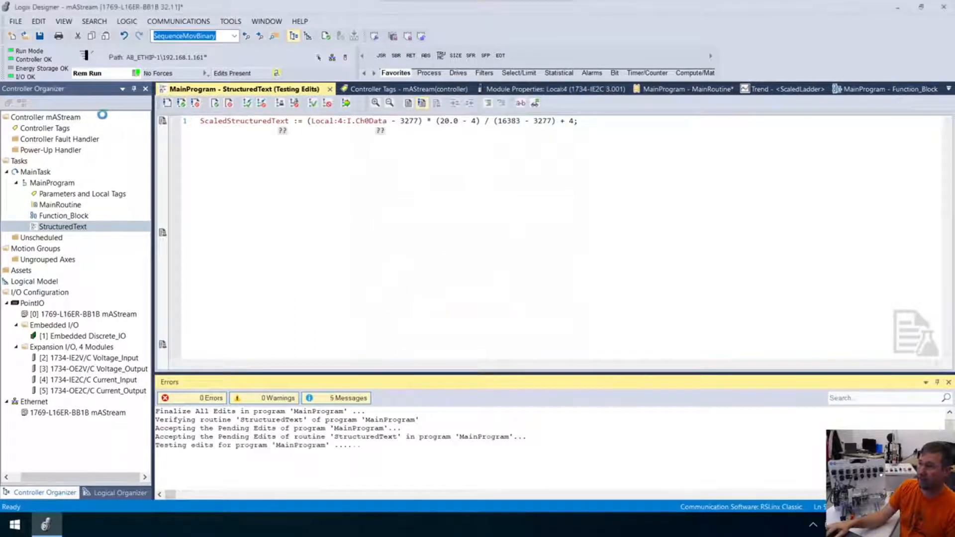
{"action": "left_click", "coordinate": [44, 128]}
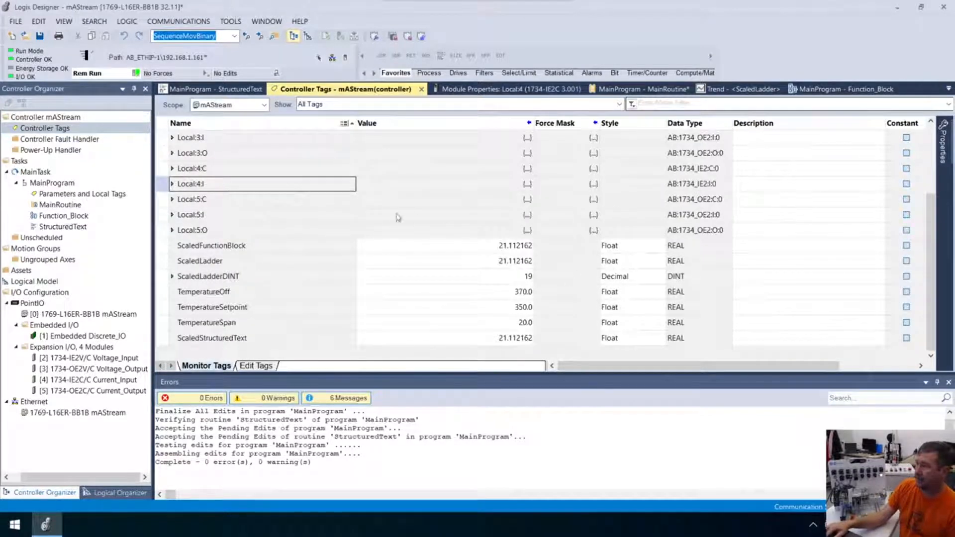
{"action": "mouse_move", "coordinate": [359, 333]}
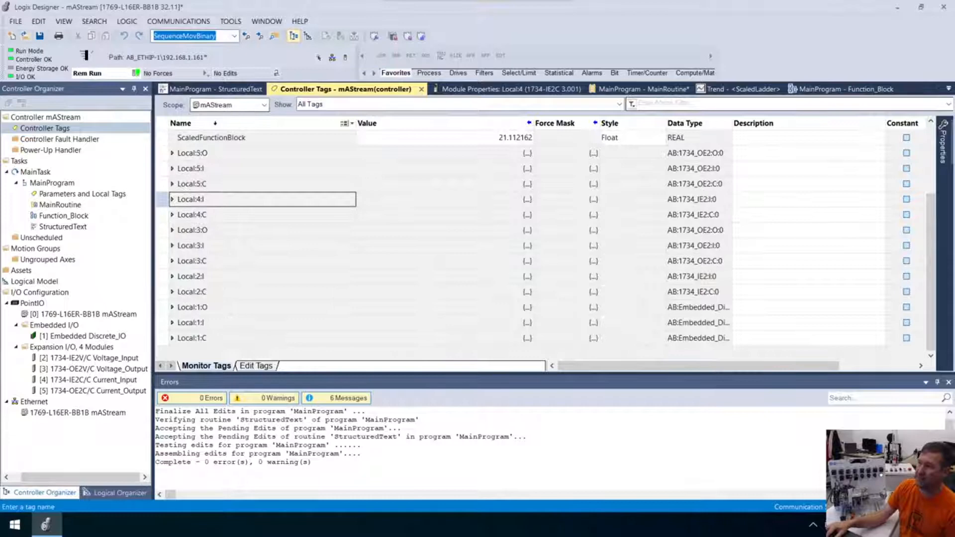
Sort the controller tag list by name, grouping the three scaled tags.
{"action": "scroll", "scroll_direction": "down", "scroll_amount": 3}
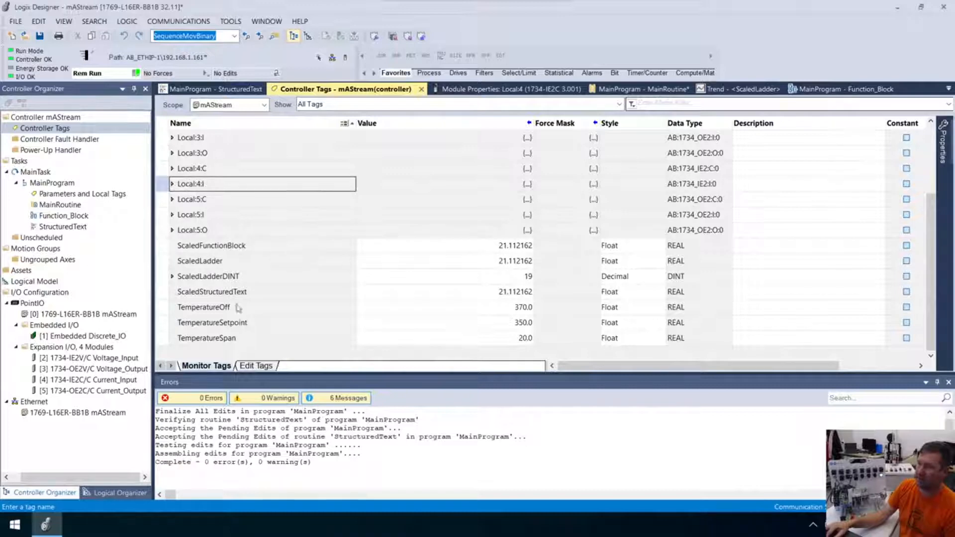
{"action": "left_click", "coordinate": [256, 366]}
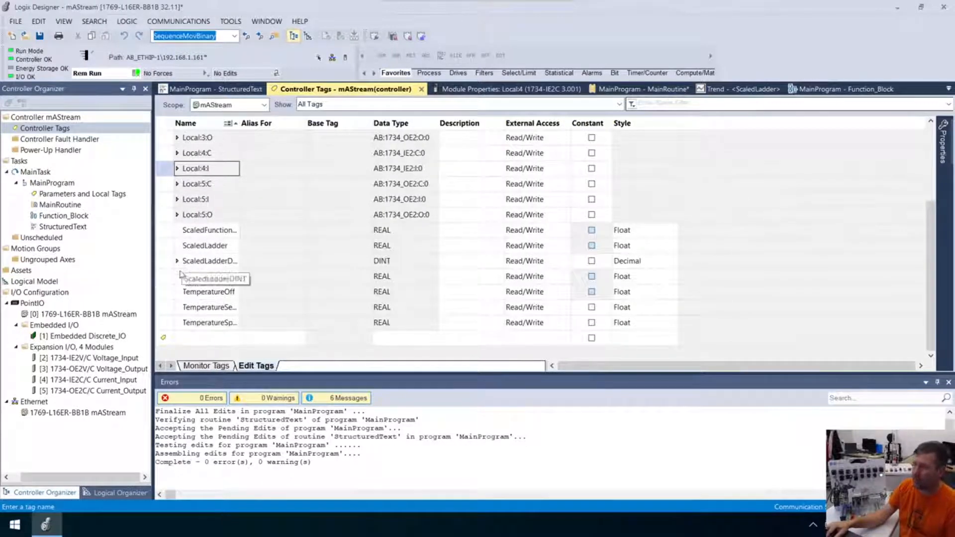
Delete the ScaledLadderDINT tag and view live values, all reading 21.112162.
{"action": "left_click", "coordinate": [209, 261]}
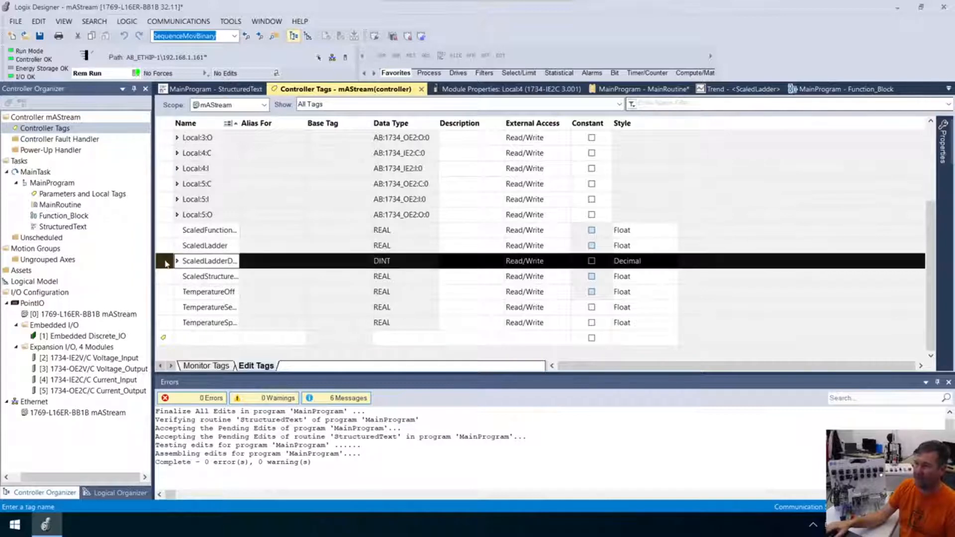
{"action": "right_click", "coordinate": [208, 261]}
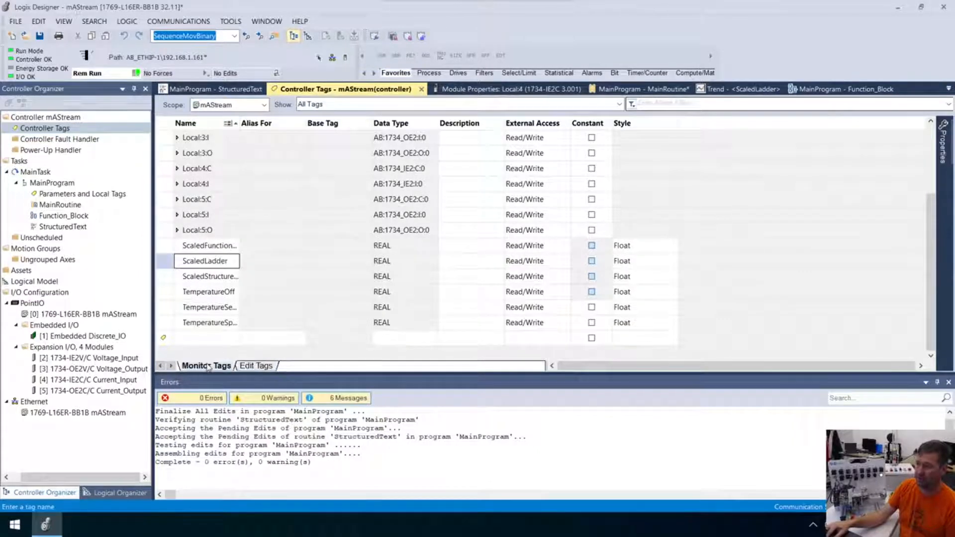
{"action": "left_click", "coordinate": [206, 366]}
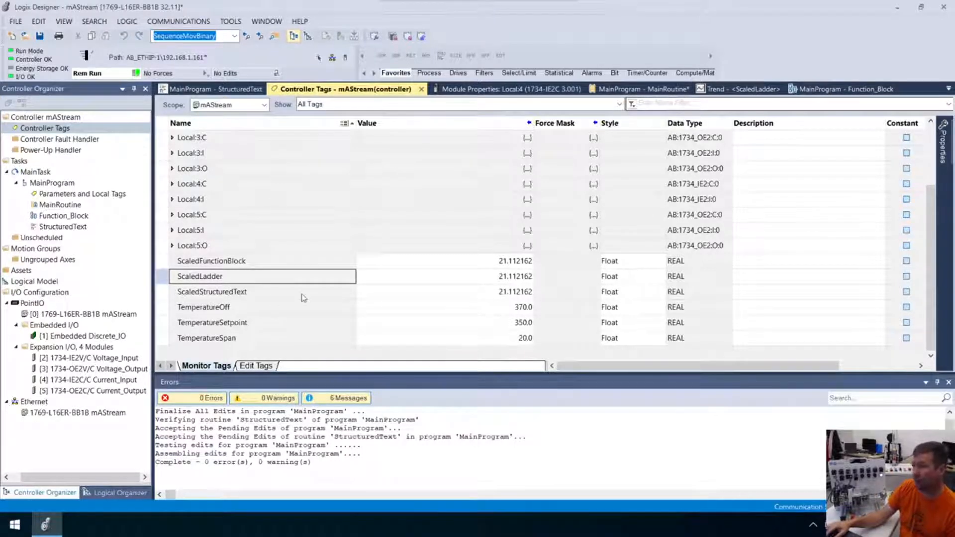
{"action": "mouse_move", "coordinate": [212, 199]}
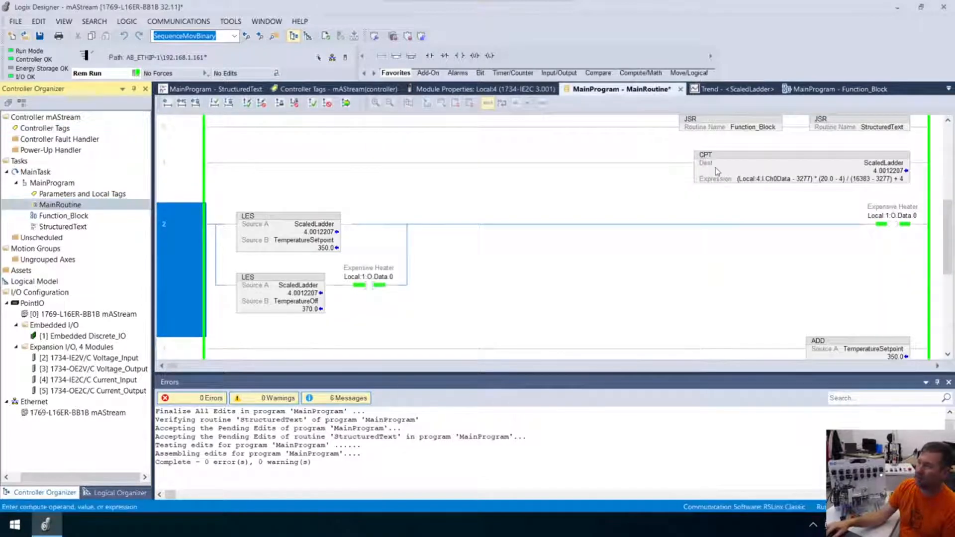
Select the CPT instruction and its rung in the MainRoutine ladder.
{"action": "left_click", "coordinate": [801, 163]}
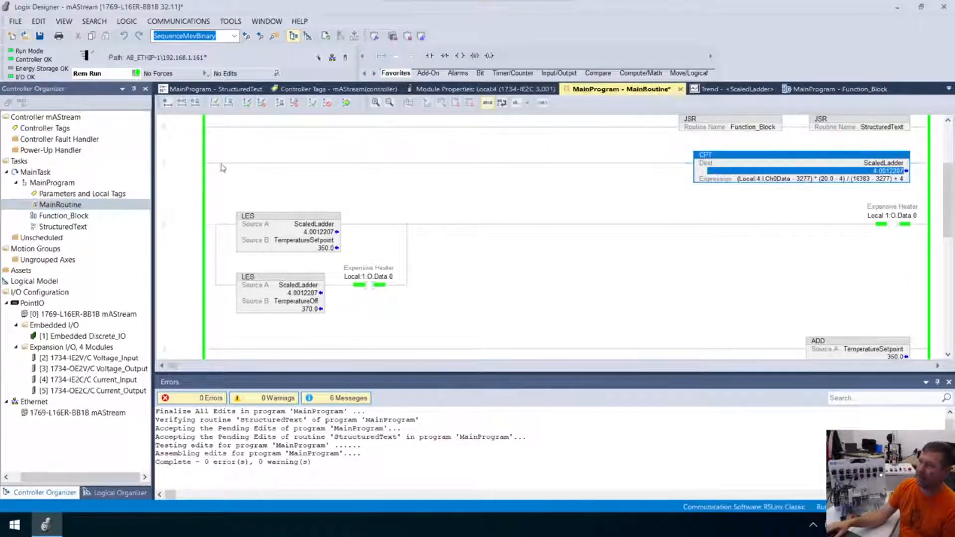
{"action": "left_click", "coordinate": [179, 163]}
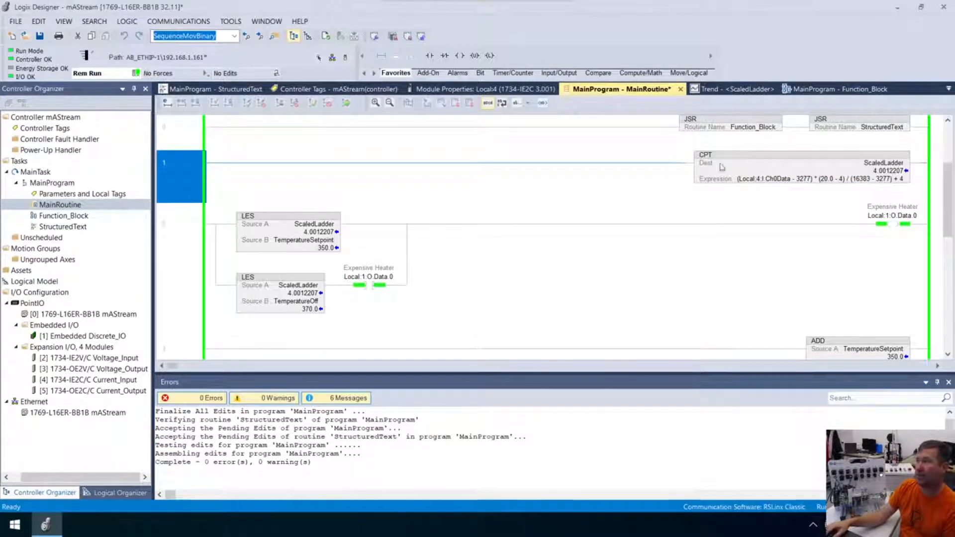
{"action": "mouse_move", "coordinate": [774, 171]}
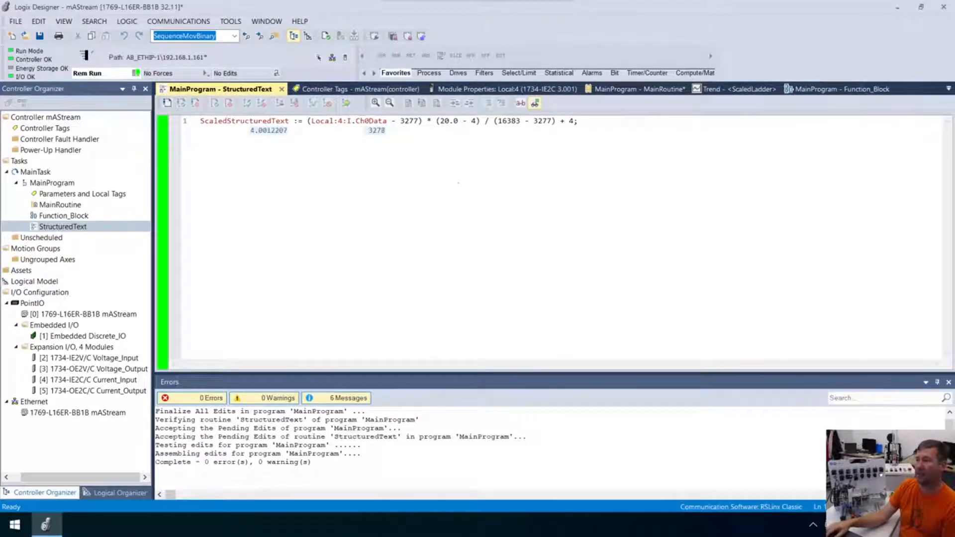
Set the Structured Text editor's Inline Value Display option to Do Not Show.
{"action": "right_click", "coordinate": [368, 229]}
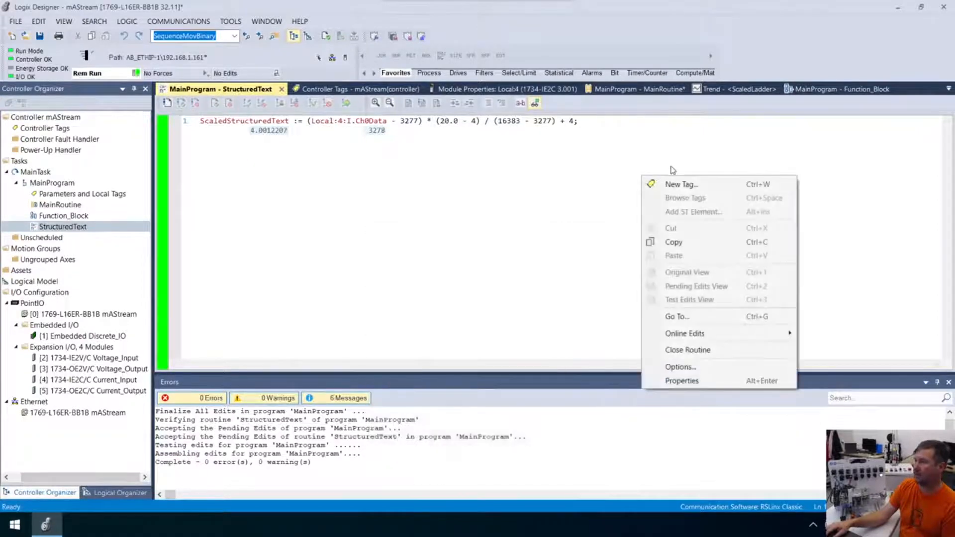
{"action": "mouse_move", "coordinate": [679, 366]}
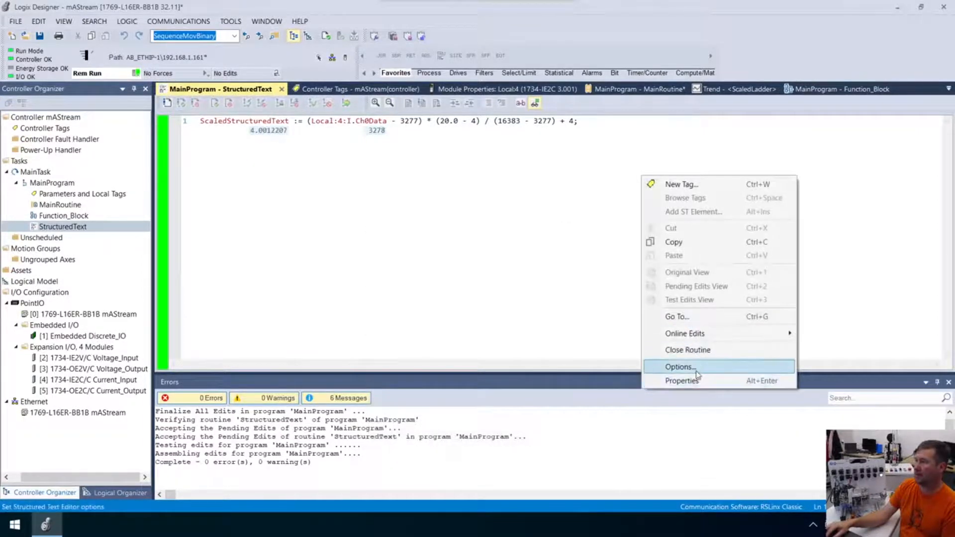
{"action": "left_click", "coordinate": [679, 367]}
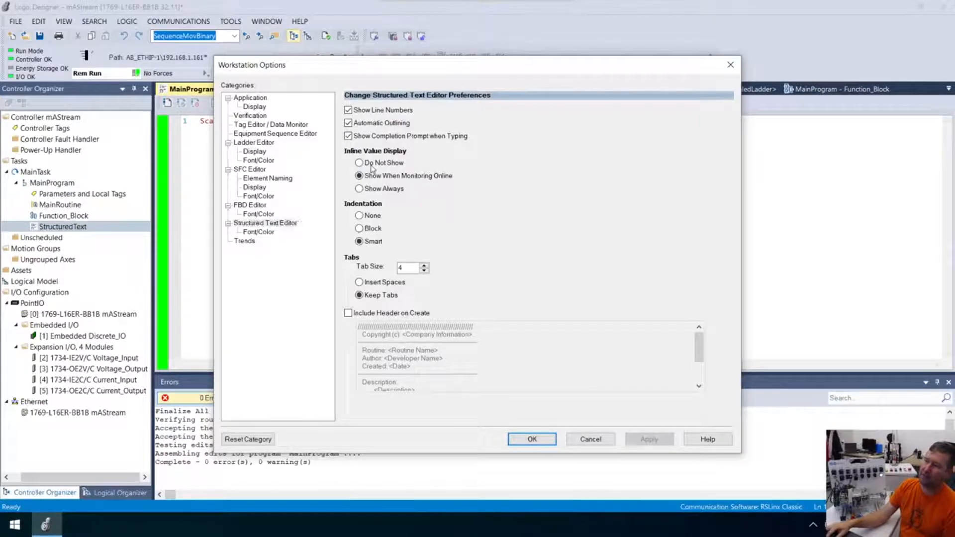
{"action": "left_click", "coordinate": [359, 163]}
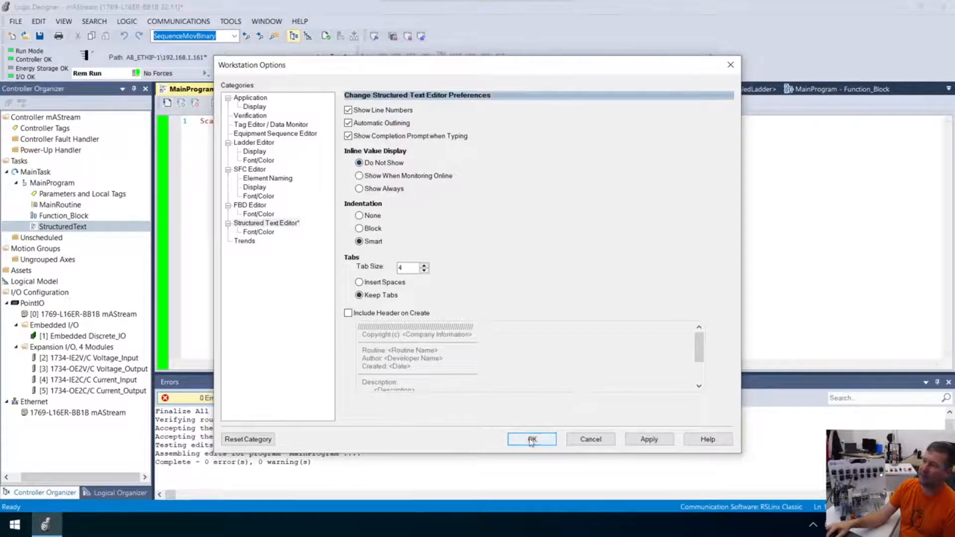
{"action": "left_click", "coordinate": [531, 439]}
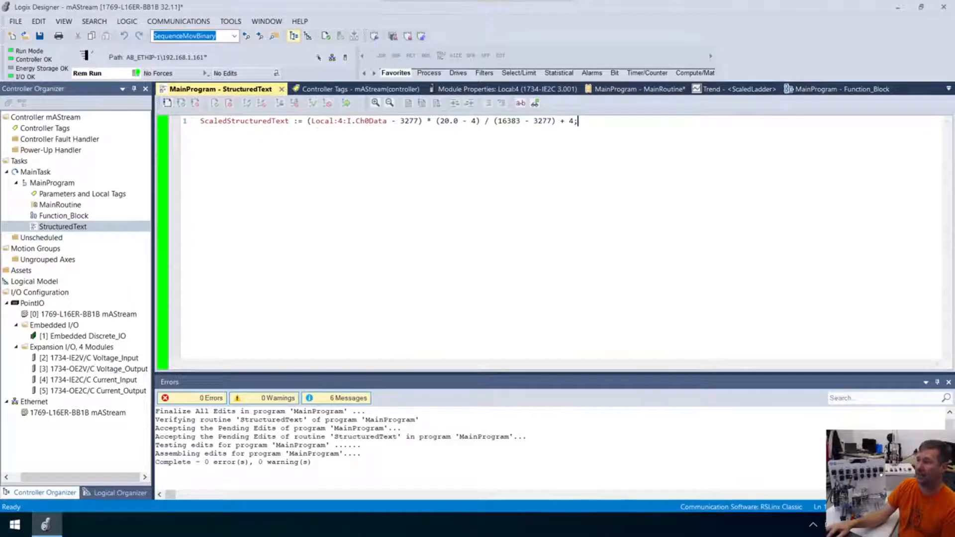
{"action": "mouse_move", "coordinate": [347, 121]}
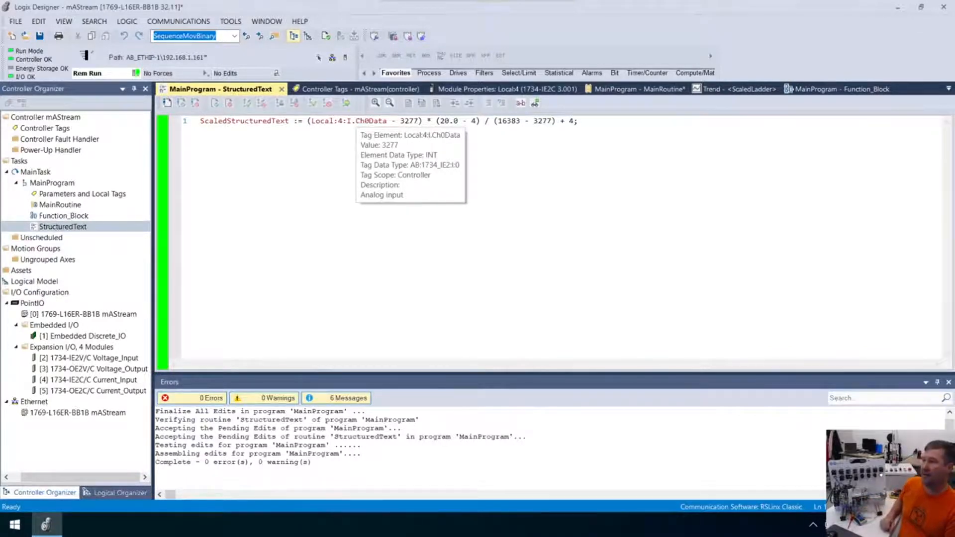
{"action": "mouse_move", "coordinate": [335, 152]}
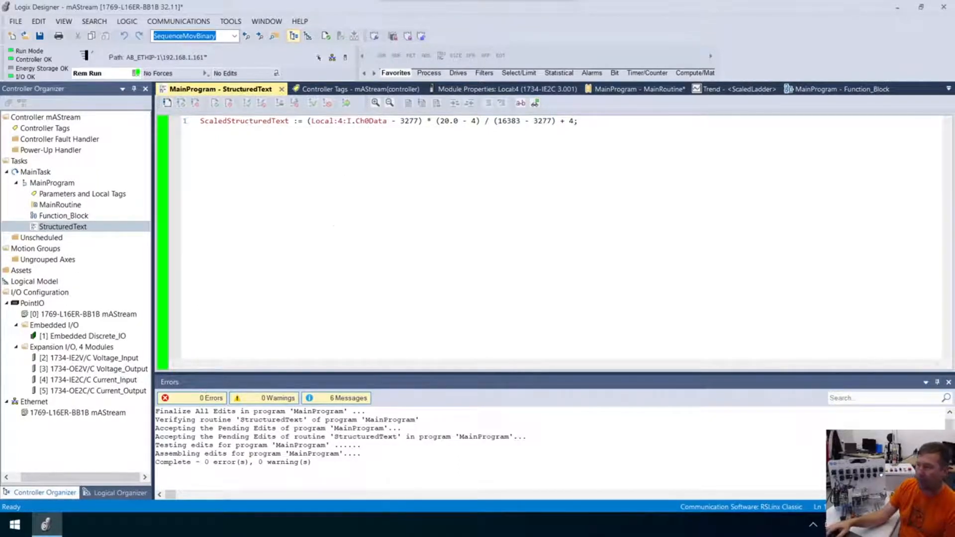
{"action": "mouse_move", "coordinate": [244, 121]}
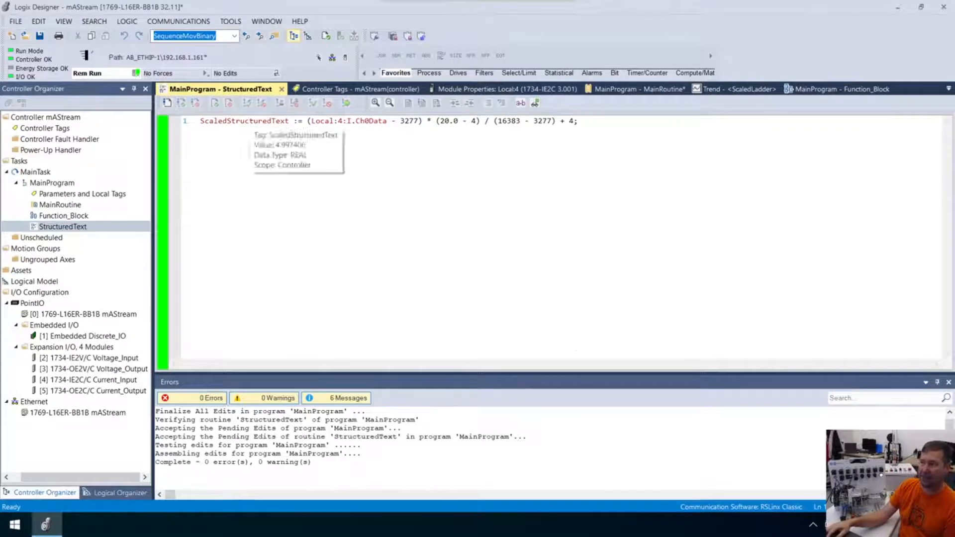
{"action": "mouse_move", "coordinate": [125, 214]}
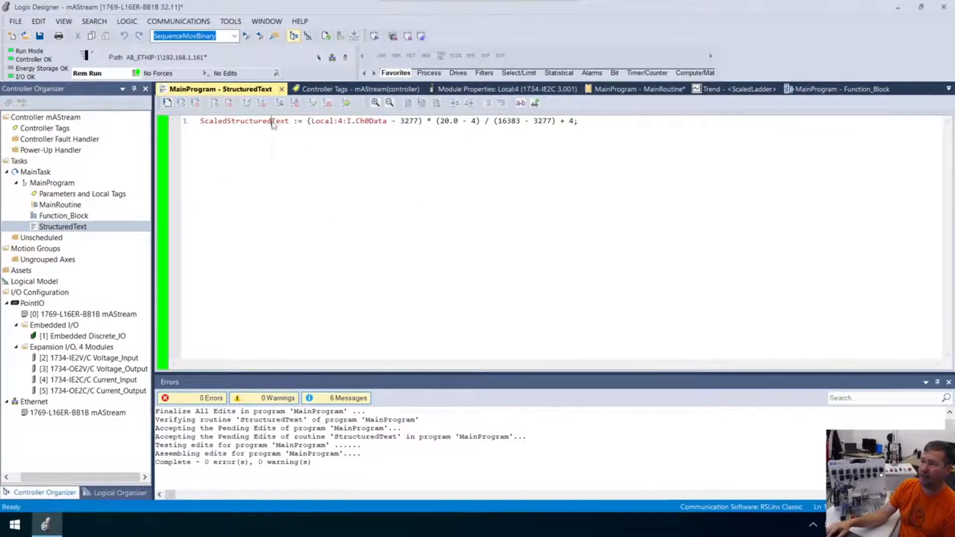
Watch ScaledStructuredText and add Local:4:I.Ch0Data to the Quick Watch list.
{"action": "right_click", "coordinate": [250, 120]}
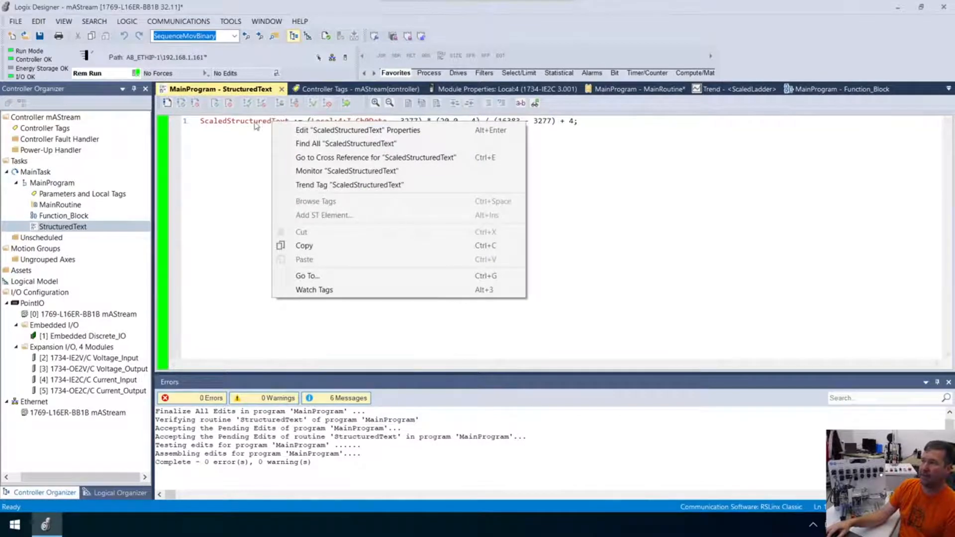
{"action": "mouse_move", "coordinate": [314, 289]}
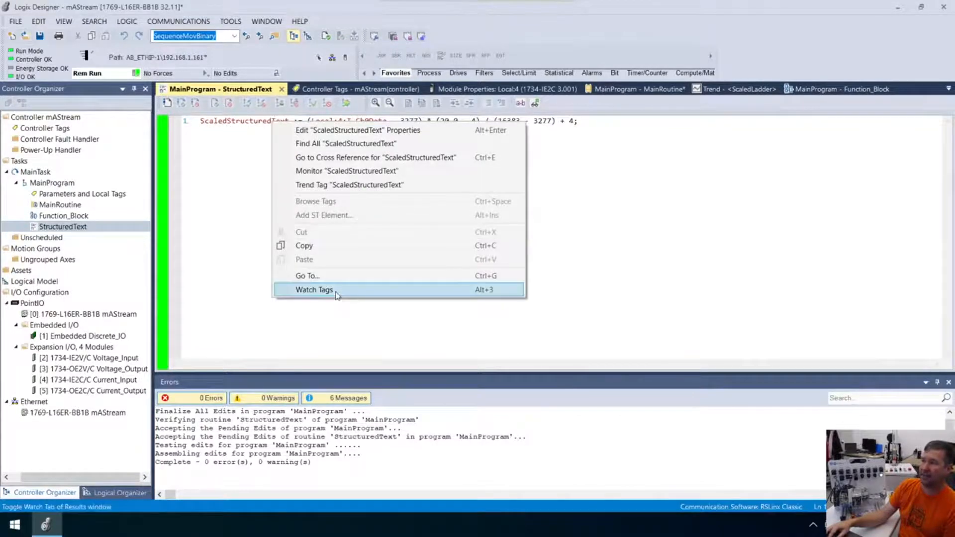
{"action": "left_click", "coordinate": [314, 289]}
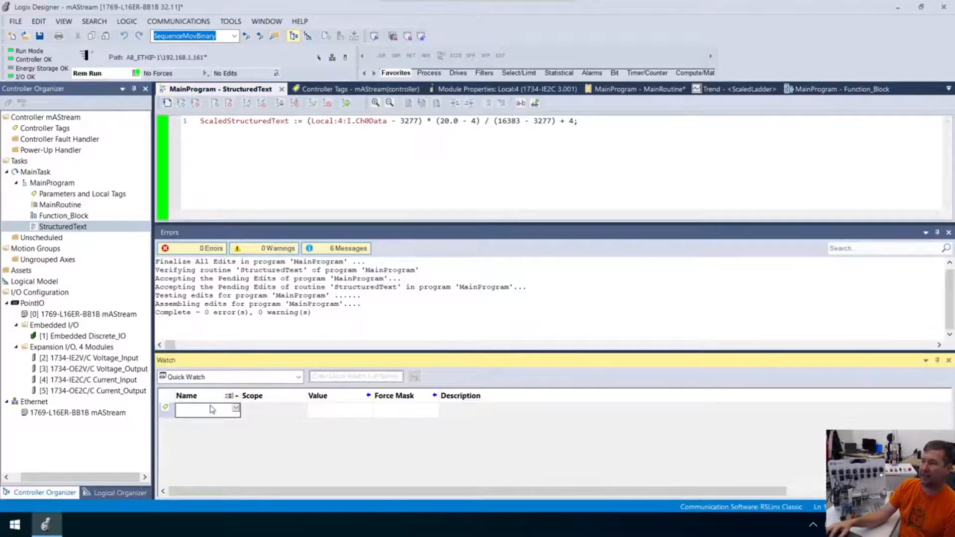
{"action": "type", "text": "ledStructure..."}
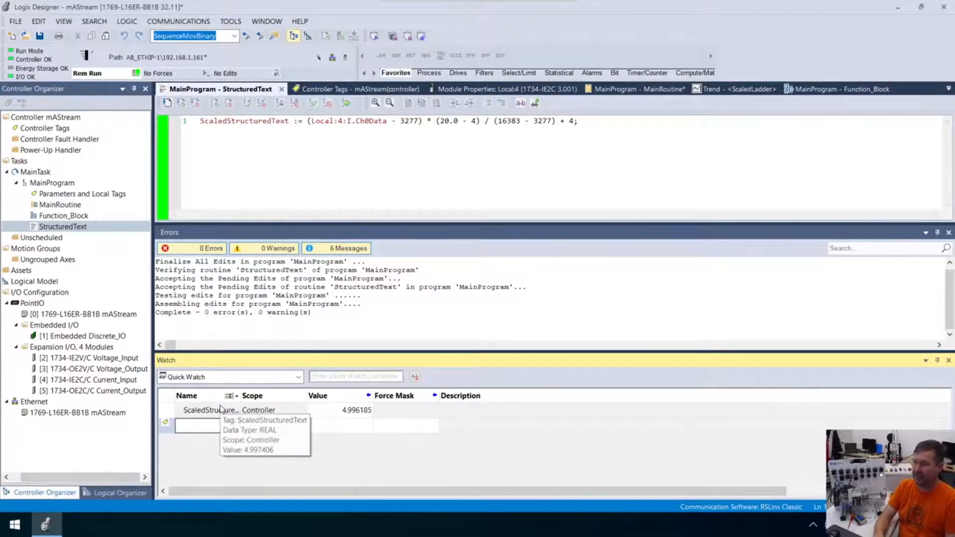
{"action": "type", "text": "Local:1:C"}
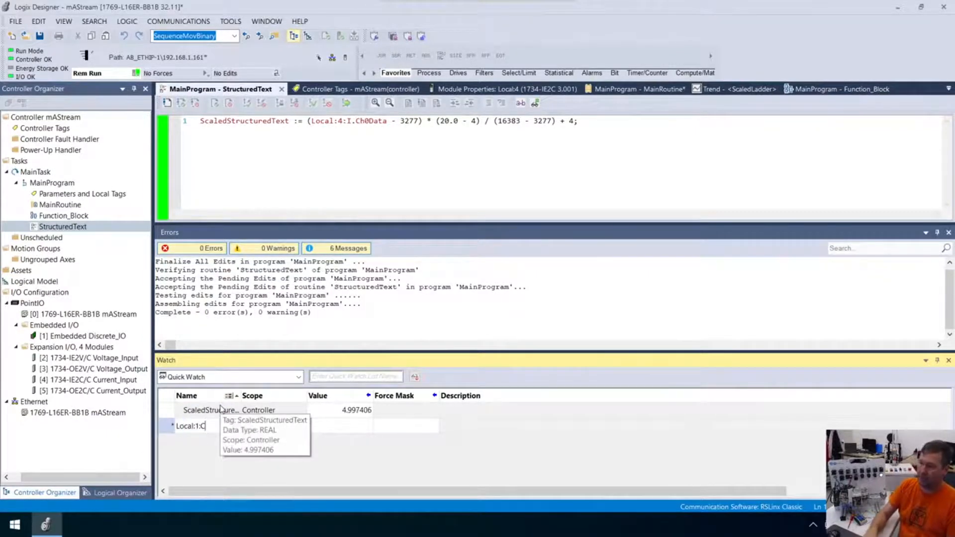
{"action": "key", "text": "Backspace"}
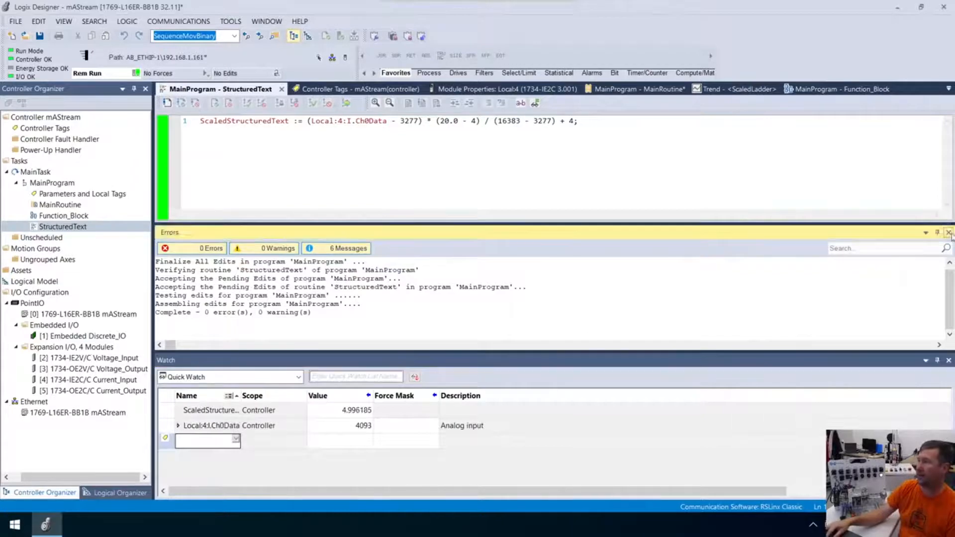
Close the Errors pane and set Inline Value Display to Show When Monitoring Online.
{"action": "left_click", "coordinate": [948, 233]}
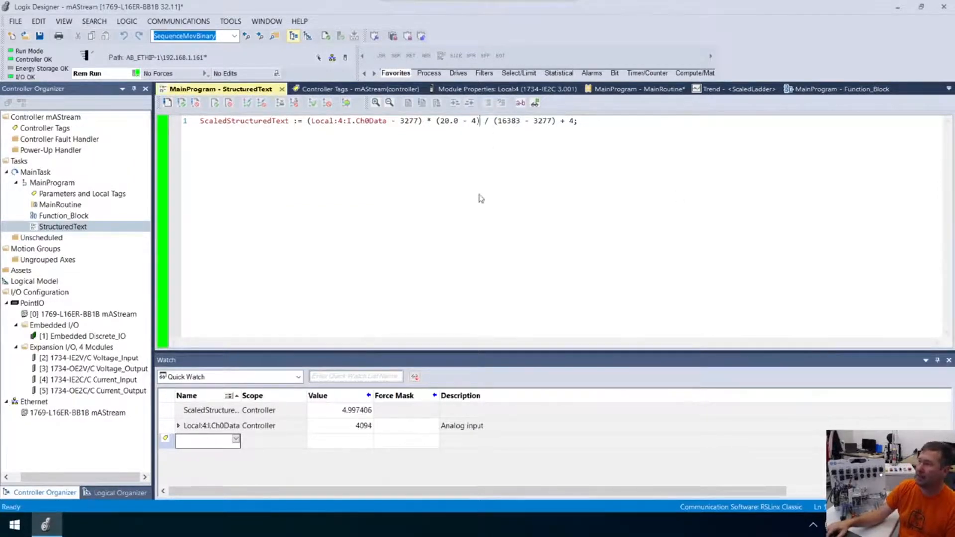
{"action": "right_click", "coordinate": [480, 120]}
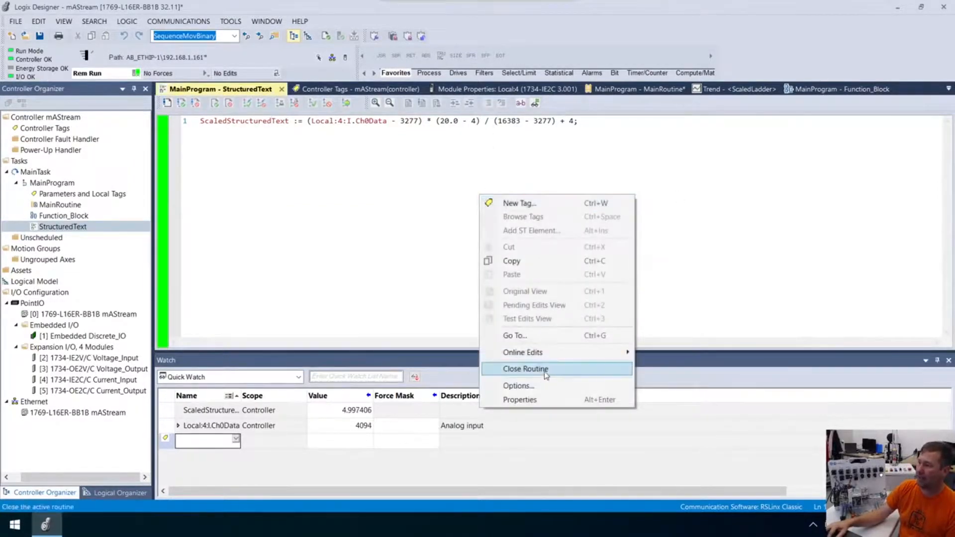
{"action": "left_click", "coordinate": [518, 386]}
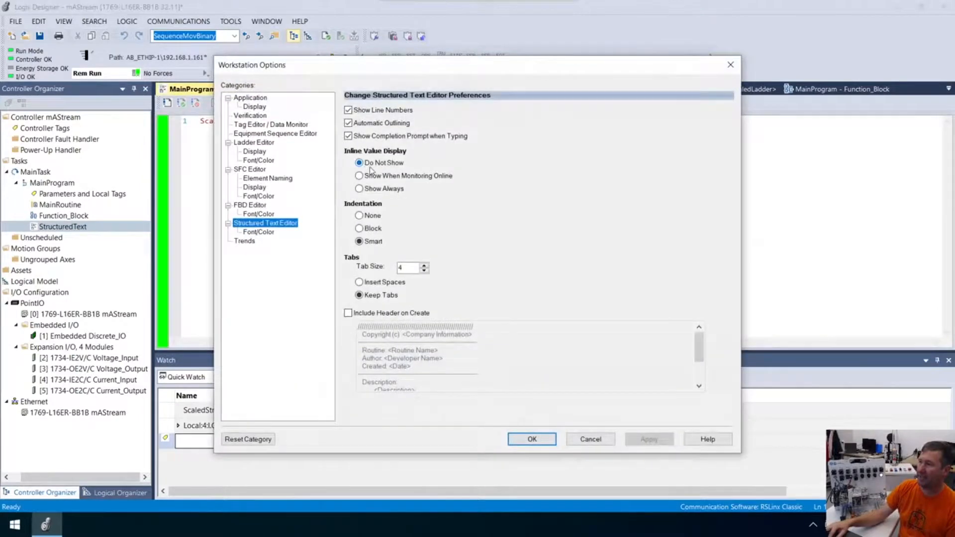
{"action": "left_click", "coordinate": [359, 176]}
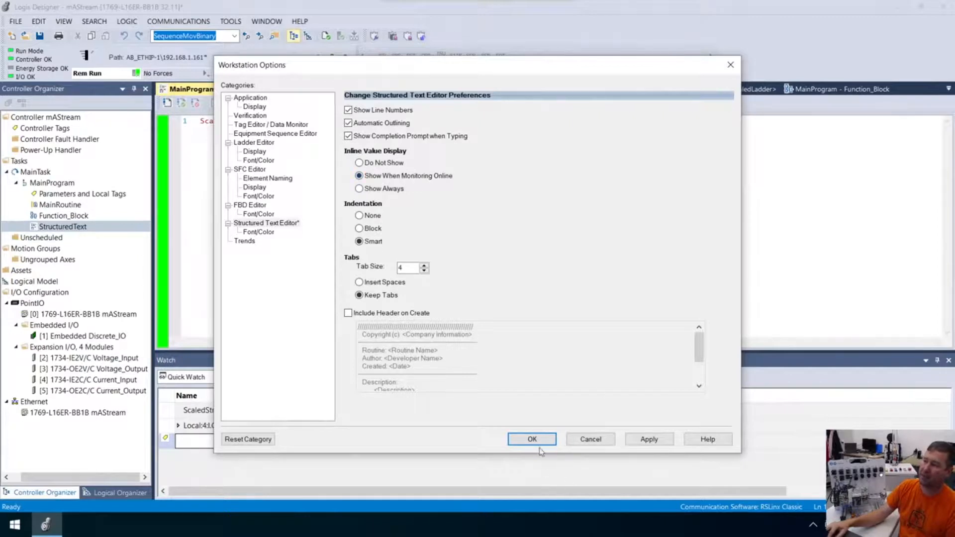
{"action": "left_click", "coordinate": [531, 439]}
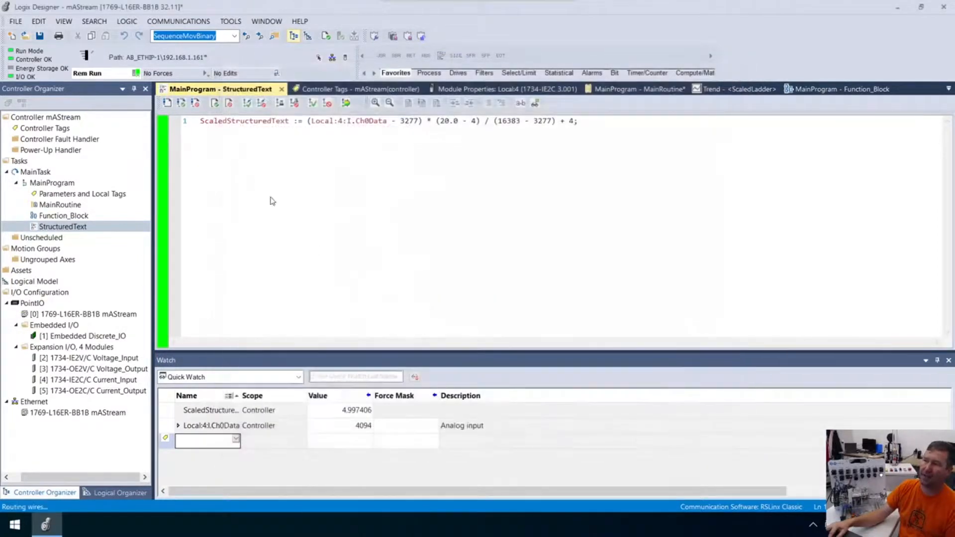
{"action": "left_click", "coordinate": [534, 103]}
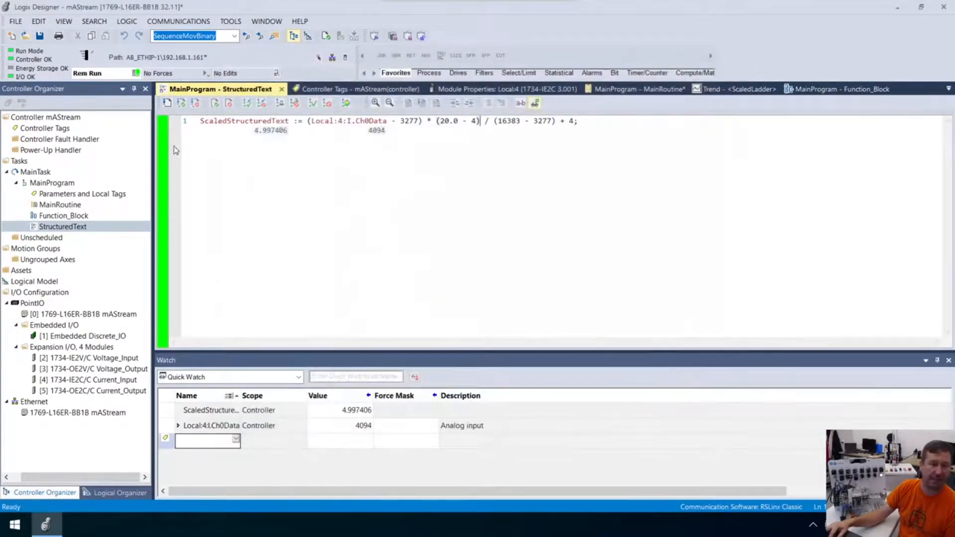